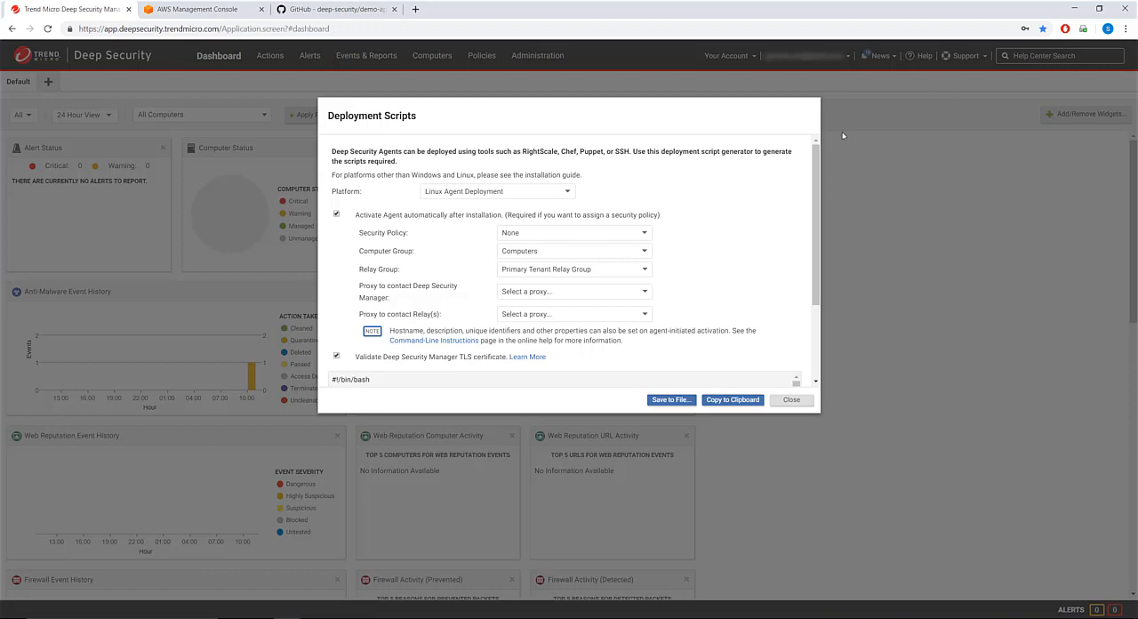
Choose the security policy for activated agents and copy the generated Linux deployment script to the clipboard
left_click(573, 231)
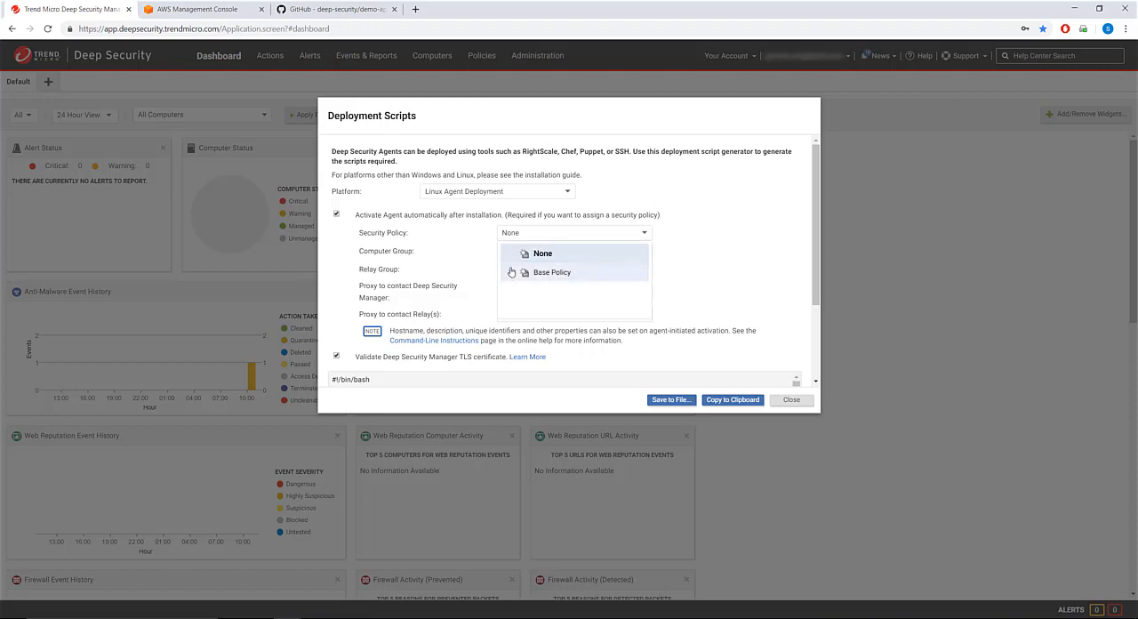
left_click(551, 274)
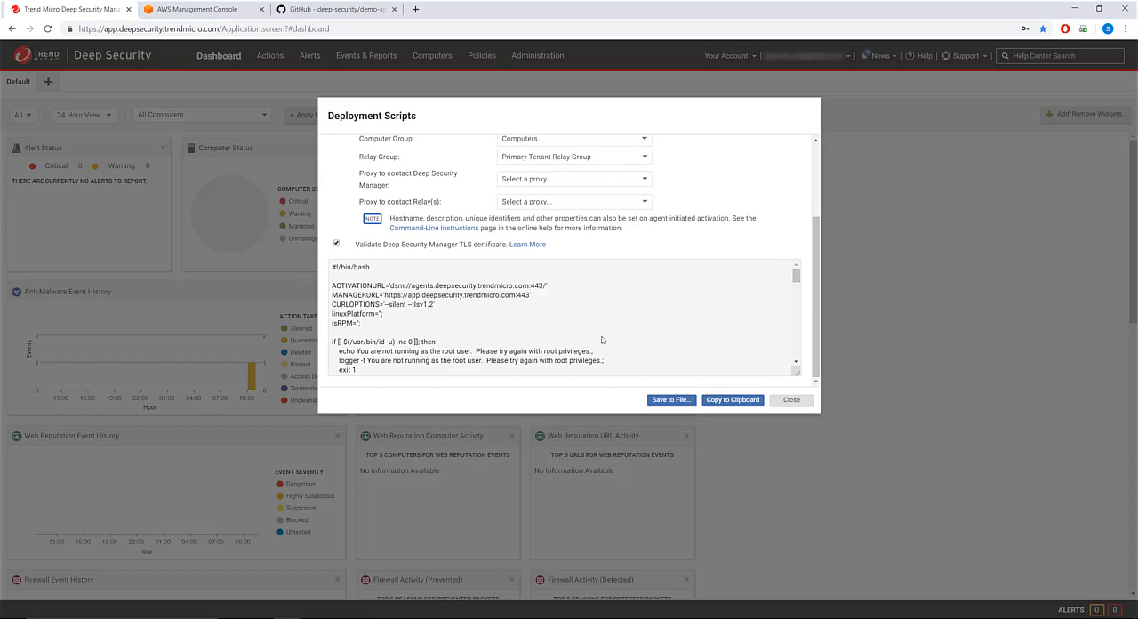
left_click(733, 398)
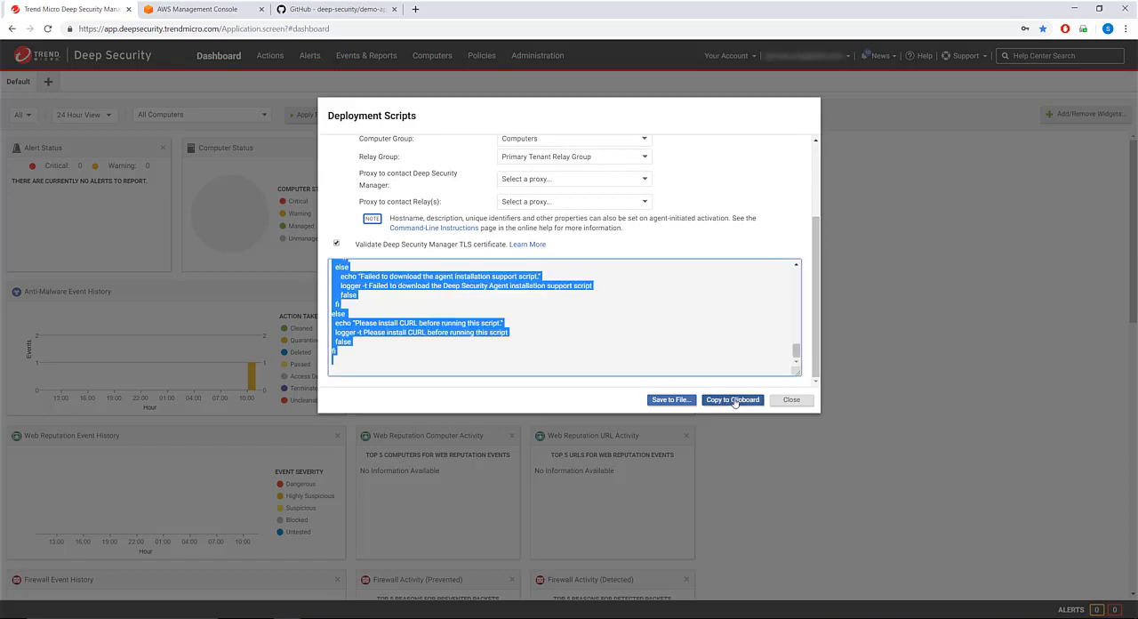
left_click(790, 399)
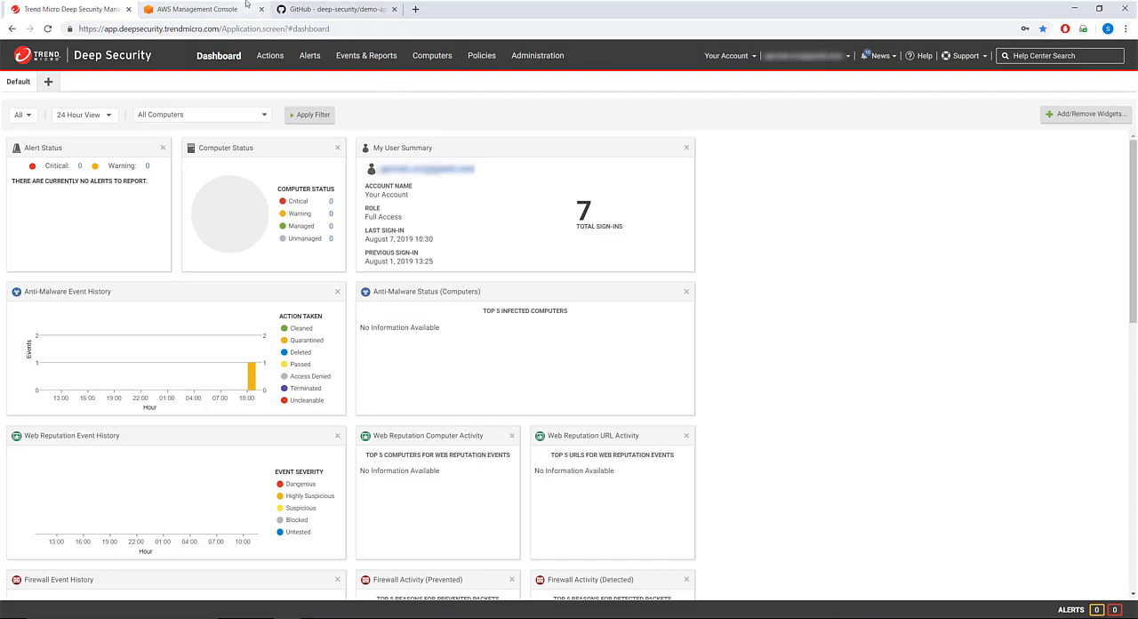
Start a new EC2 launch with the Ubuntu Server 18.04 image and t2.micro, reaching Configure Instance Details
left_click(188, 9)
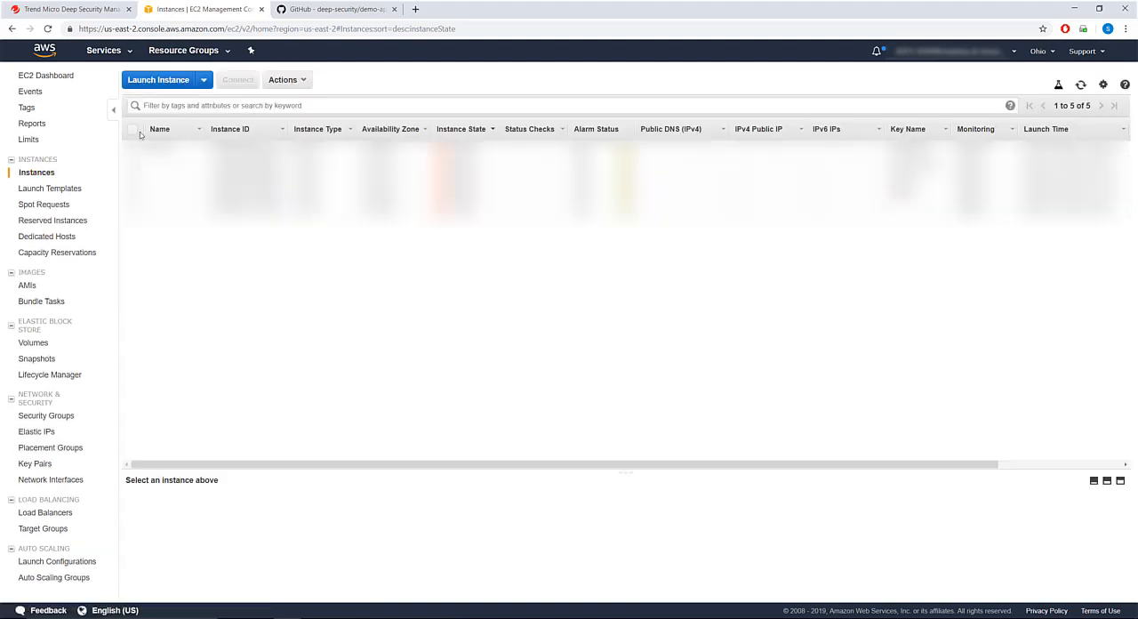
left_click(158, 78)
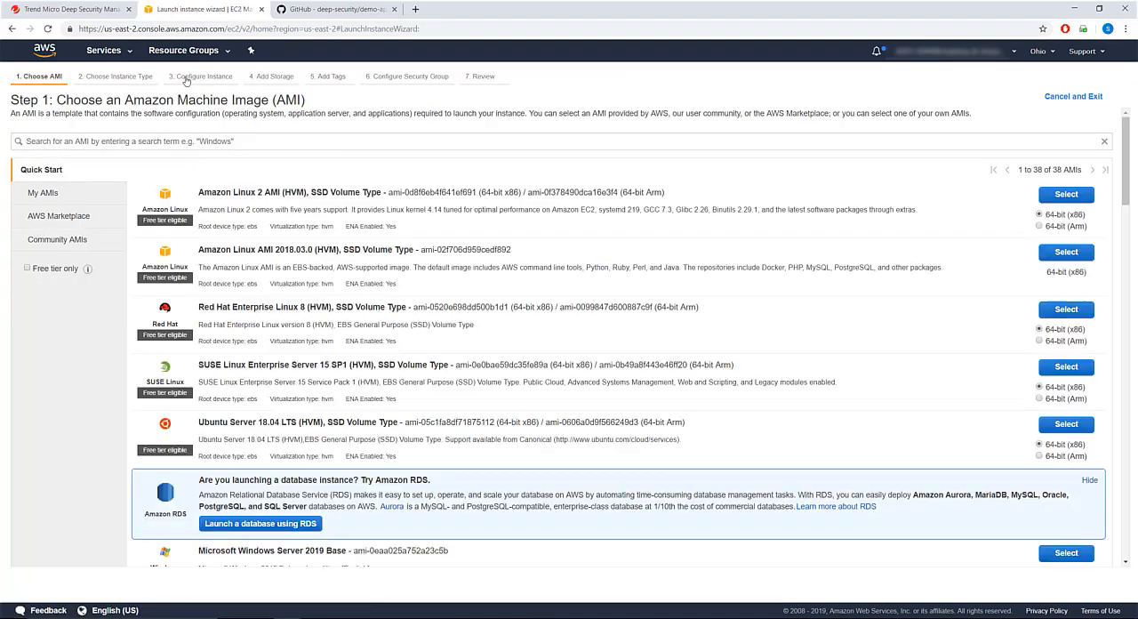
mouse_move(1003, 428)
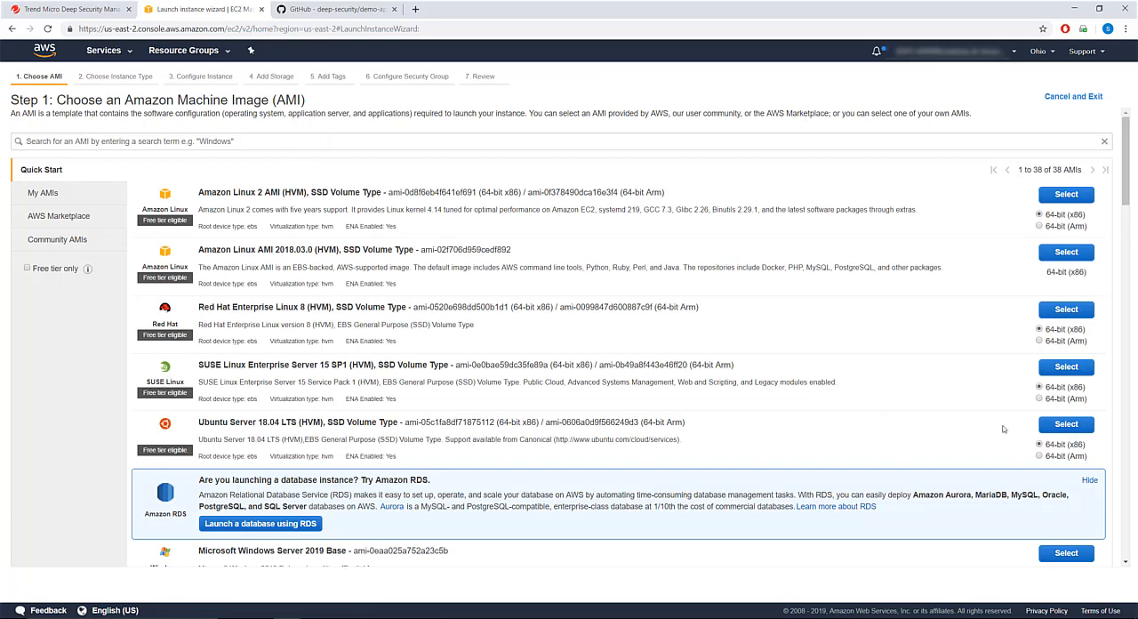
left_click(1065, 193)
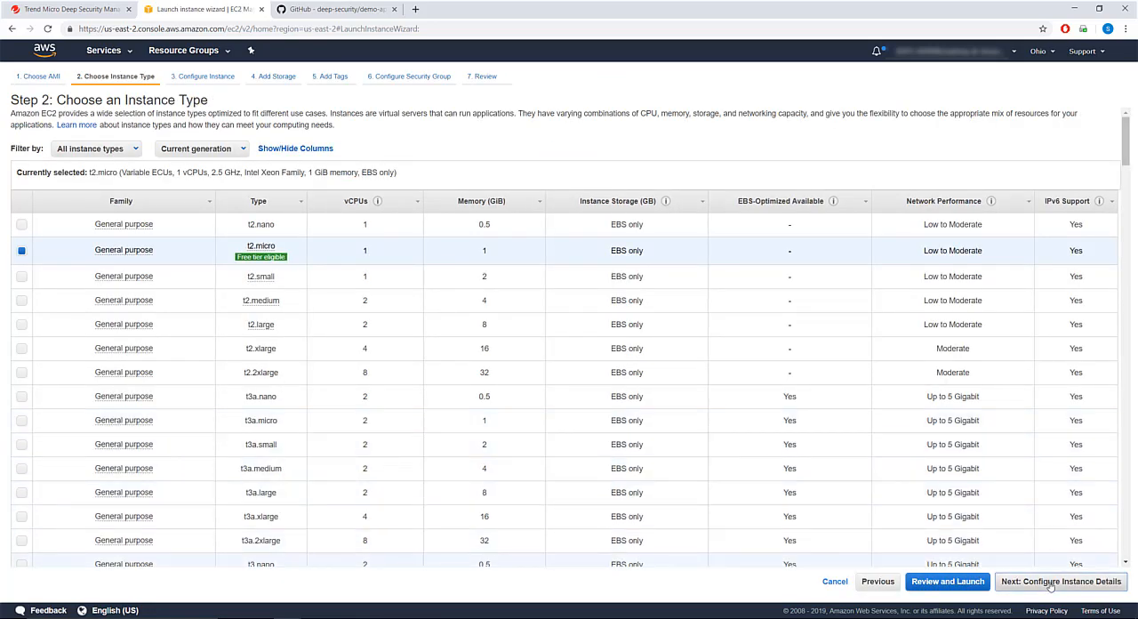
left_click(1060, 580)
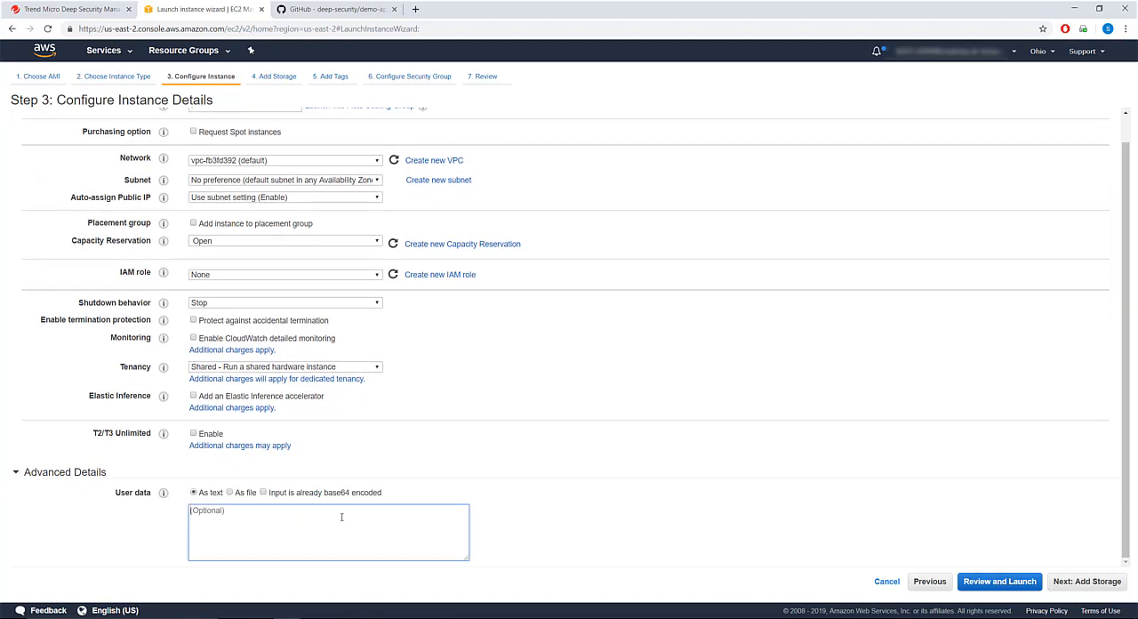
Paste the agent deployment script into the instance's User data and switch to the demo app repository
right_click(327, 525)
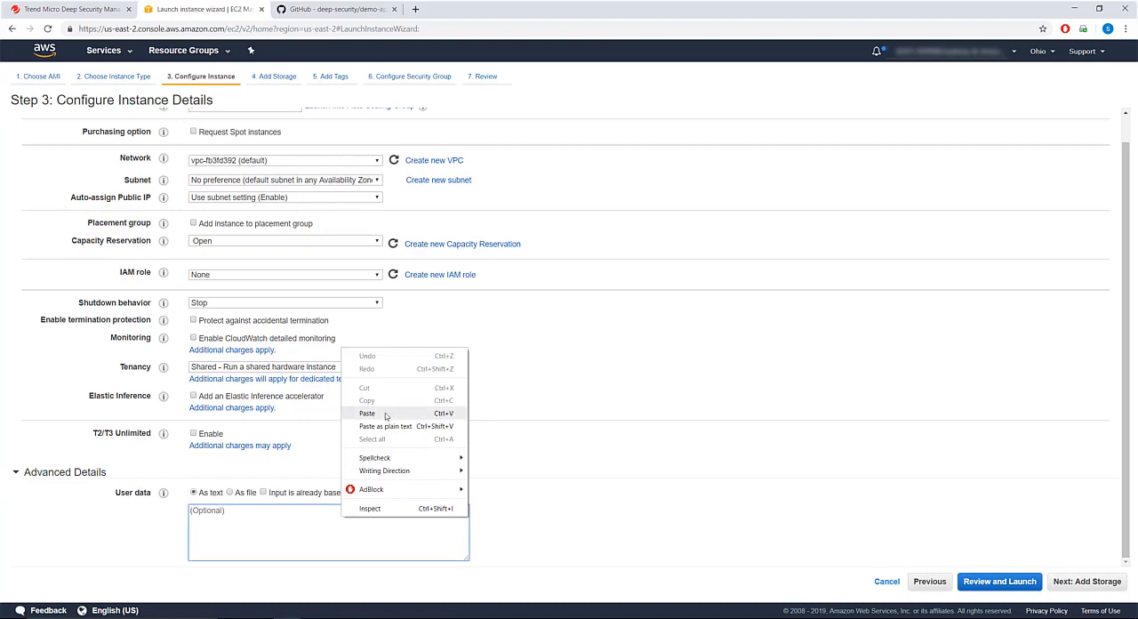
left_click(367, 412)
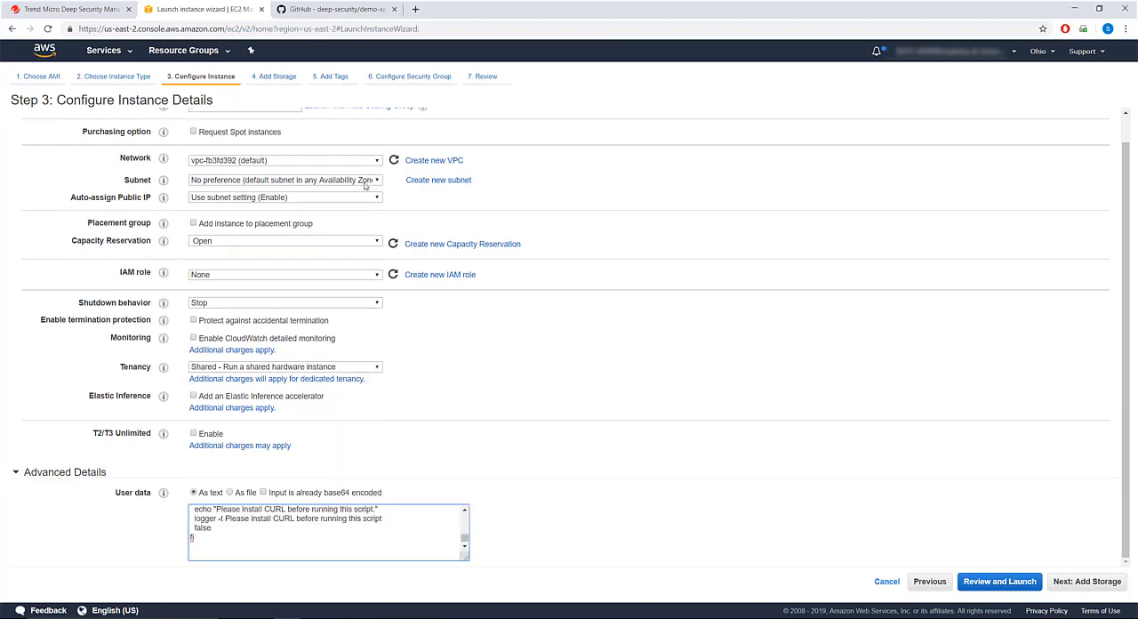
left_click(334, 9)
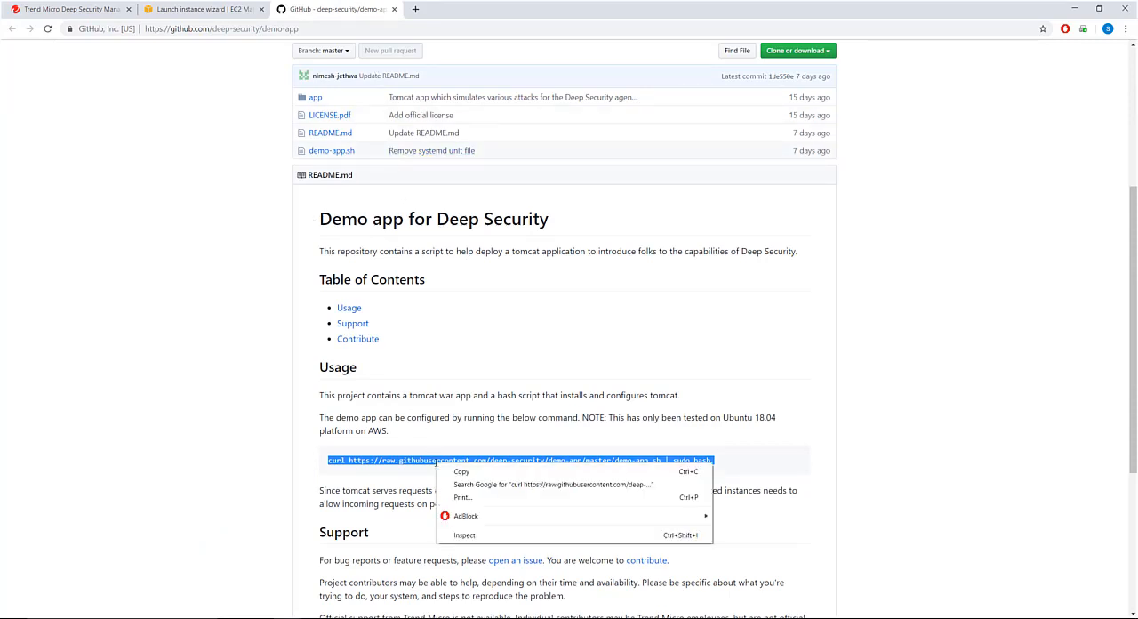
Copy the demo app's curl install command from the README and return to the EC2 launch wizard
left_click(456, 476)
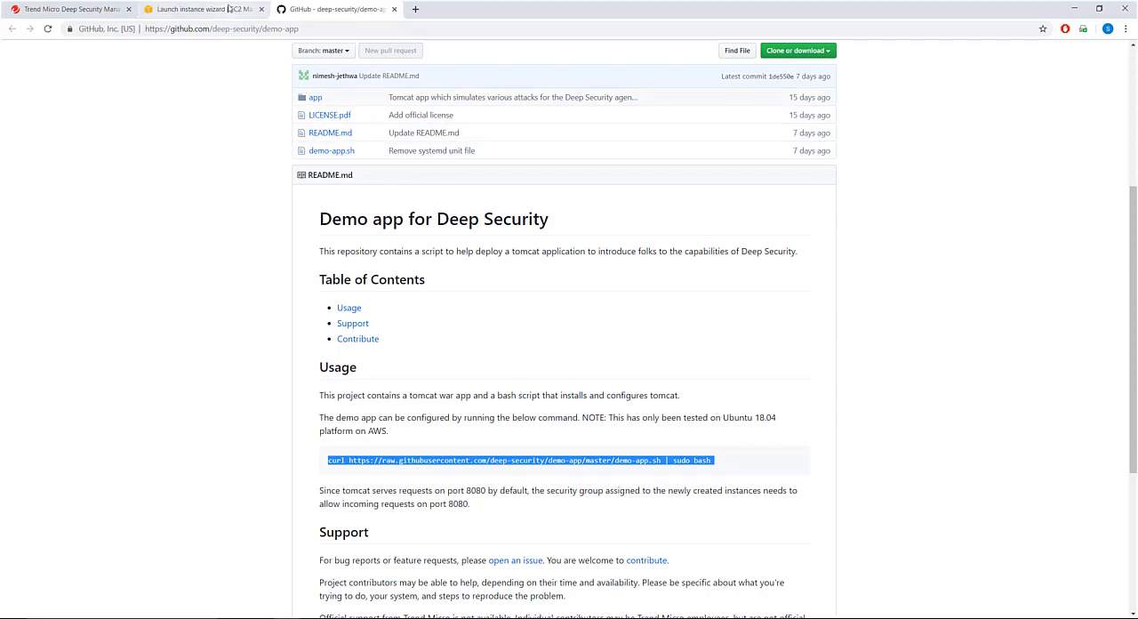
left_click(203, 8)
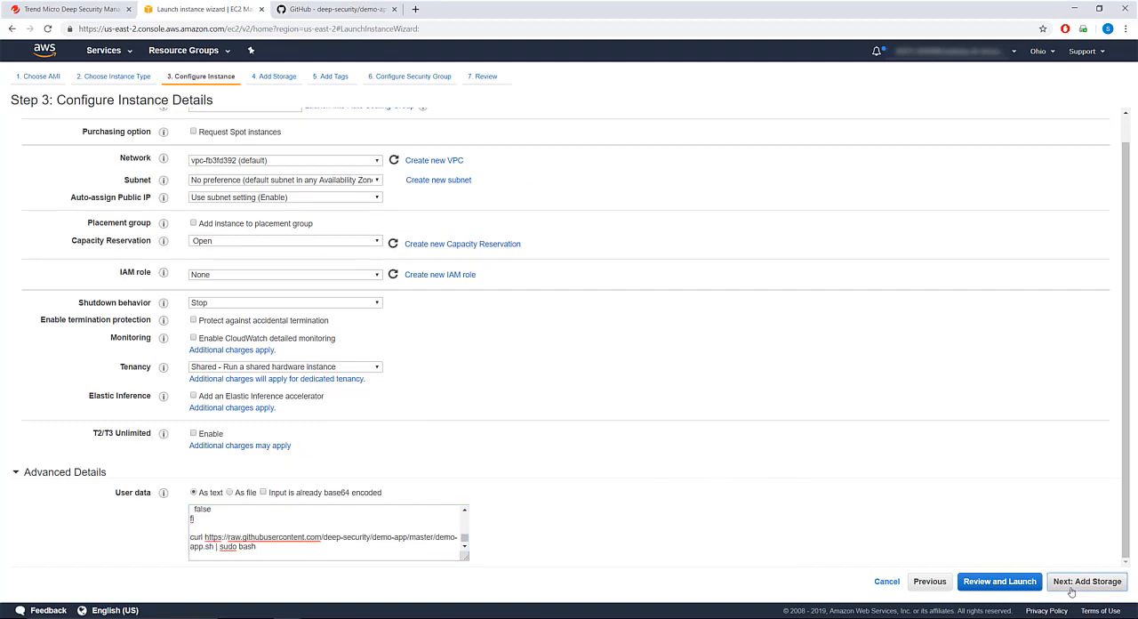
Advance to the security group step and add an inbound HTTP rule
left_click(1084, 579)
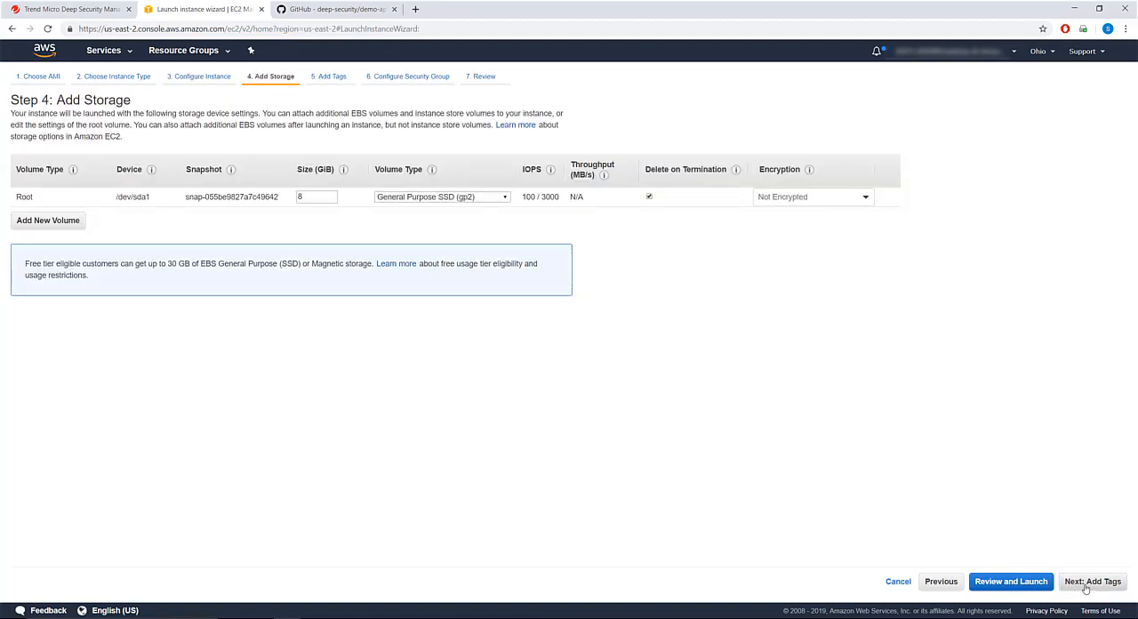
left_click(1092, 580)
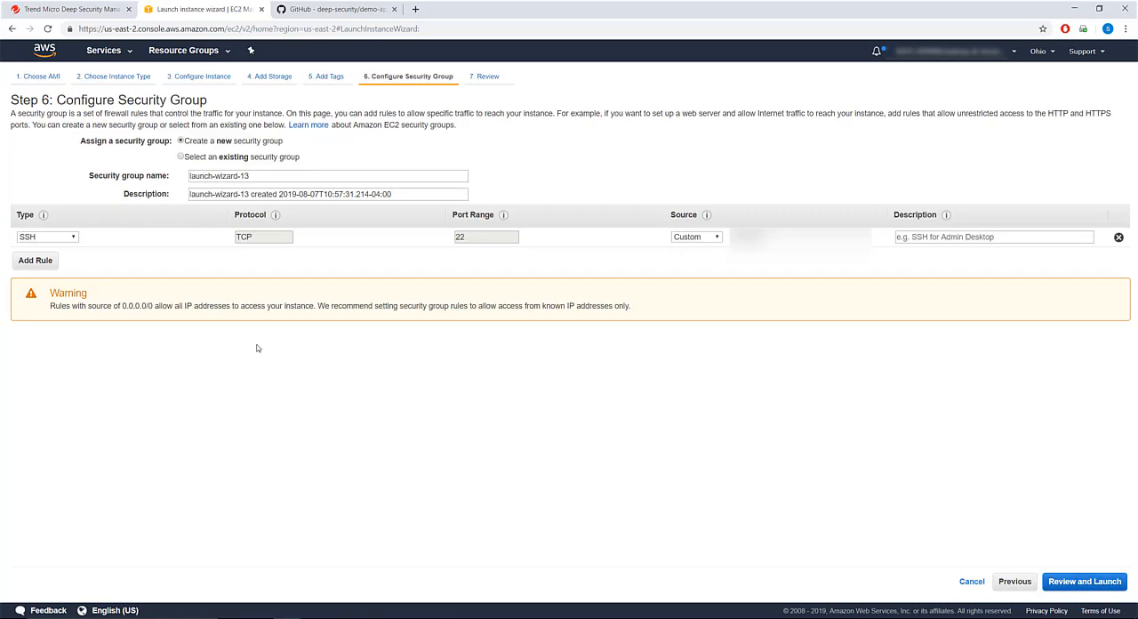
left_click(36, 260)
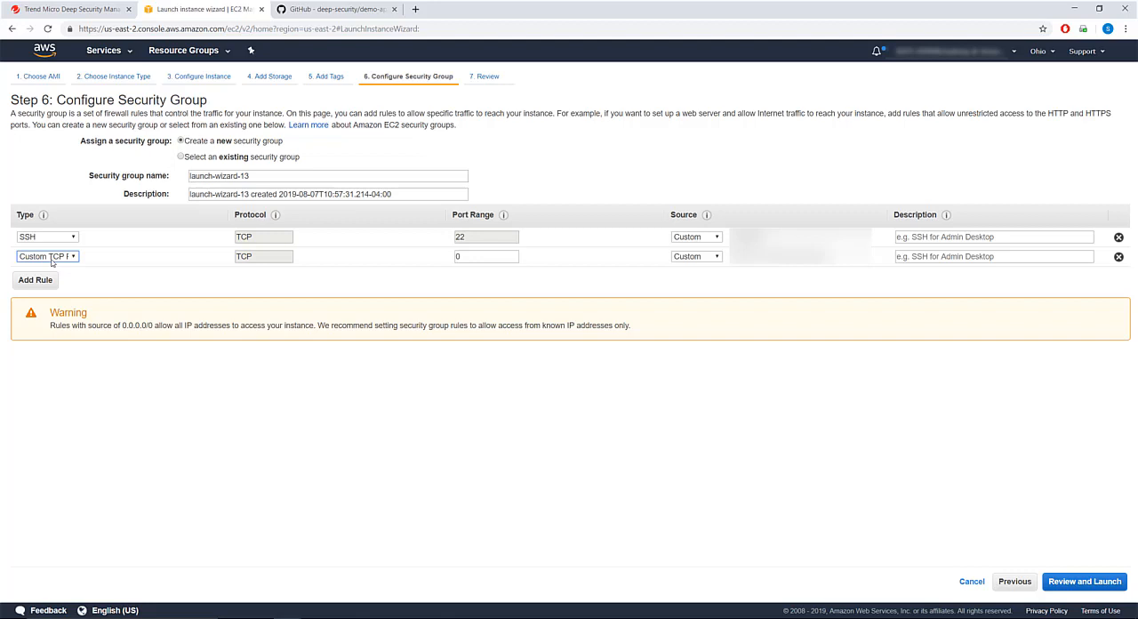
left_click(46, 257)
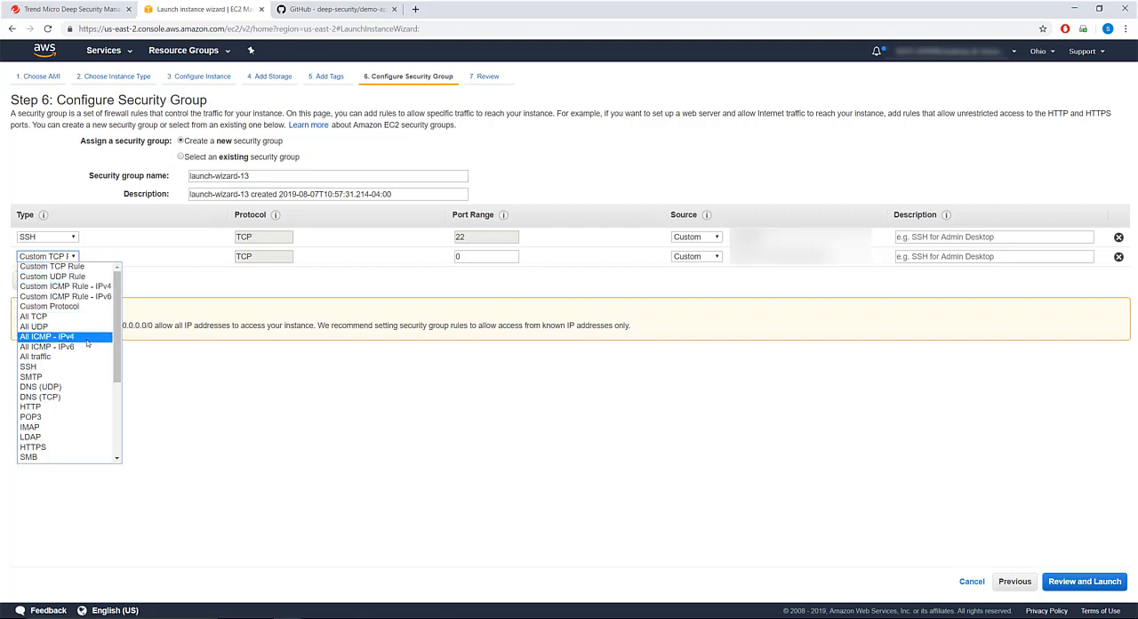
left_click(30, 407)
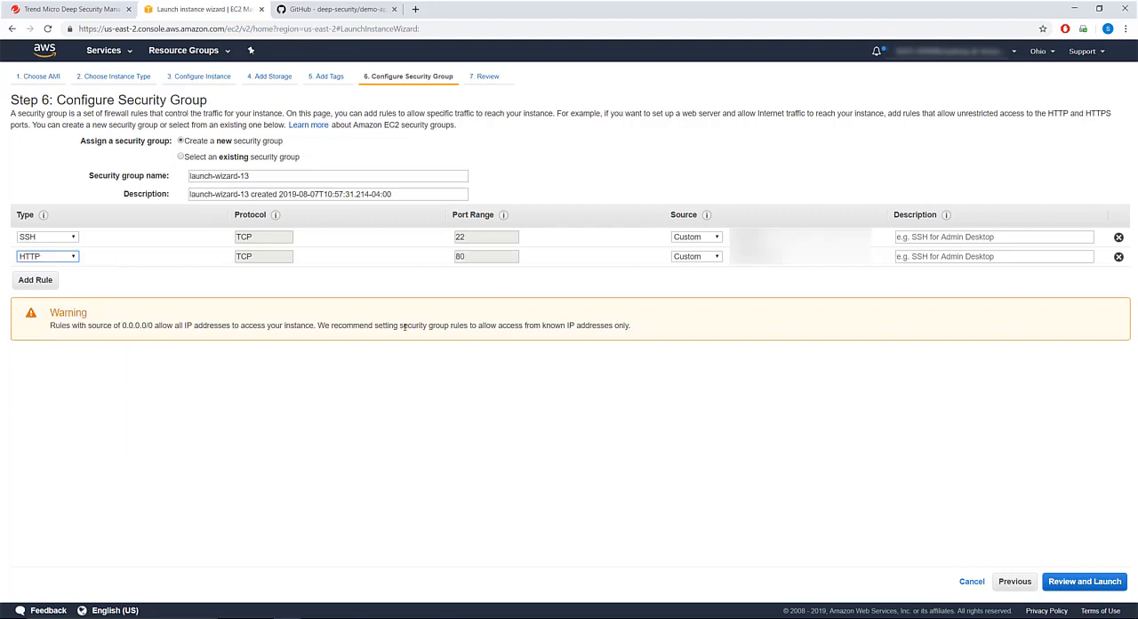
Restrict the HTTP rule's source to My IP and proceed to Review and Launch
left_click(697, 237)
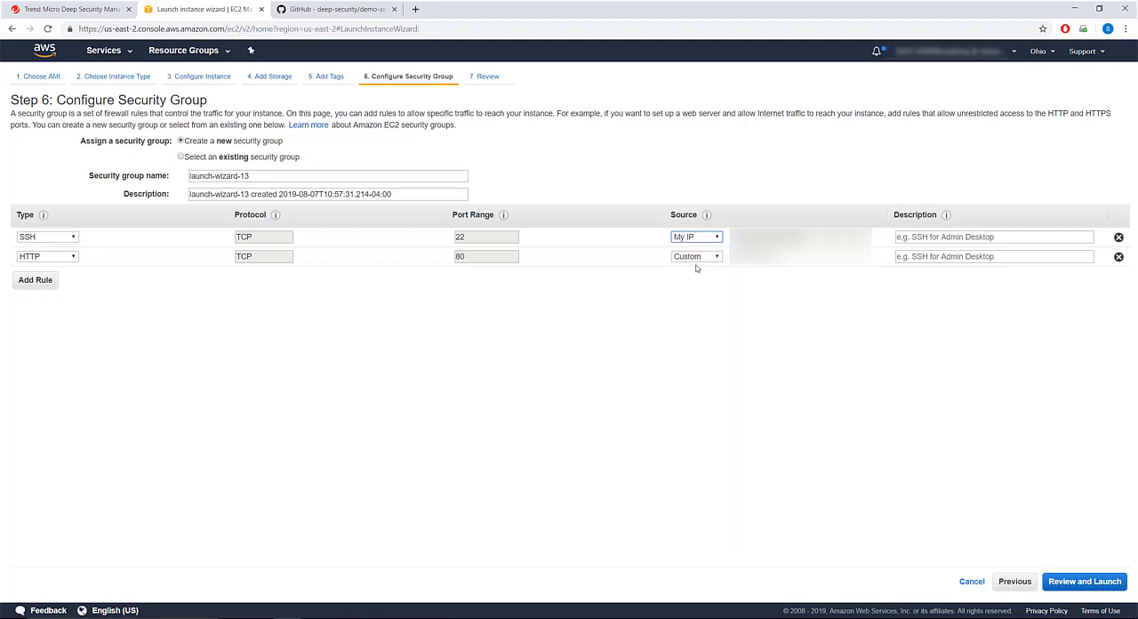
left_click(698, 257)
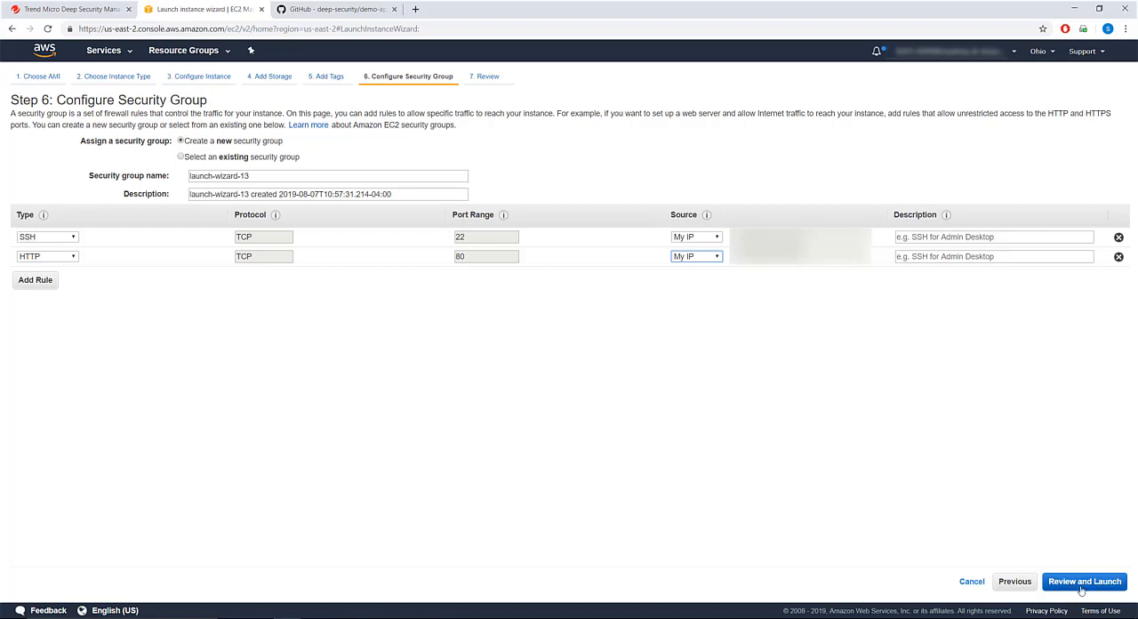
left_click(1085, 580)
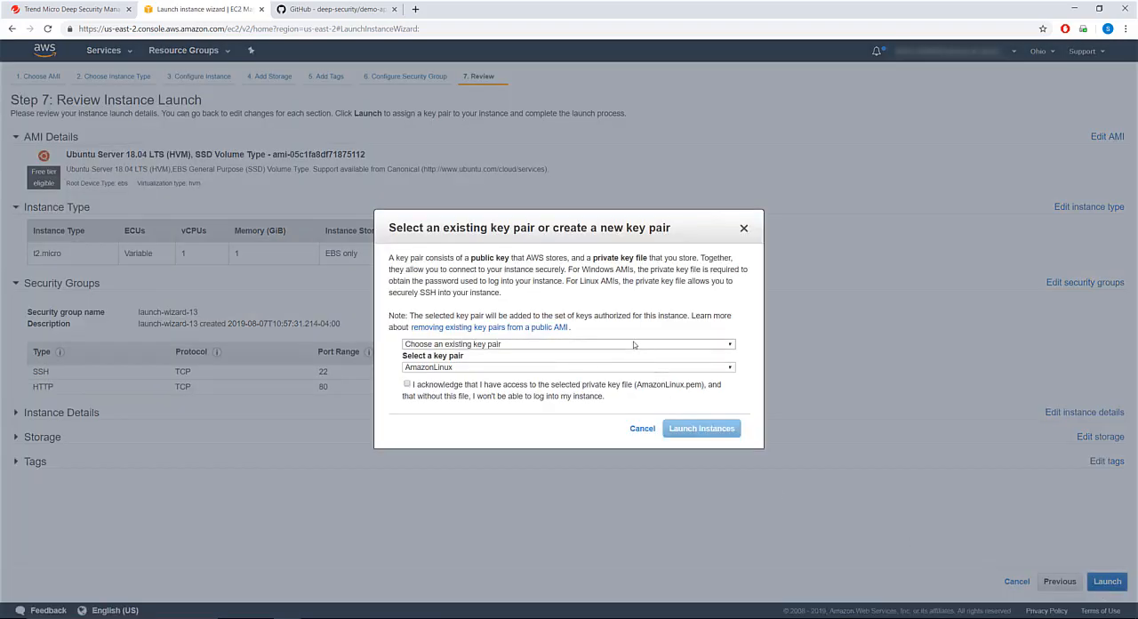
Launch the instance without a key pair and view the new instance's details
left_click(568, 345)
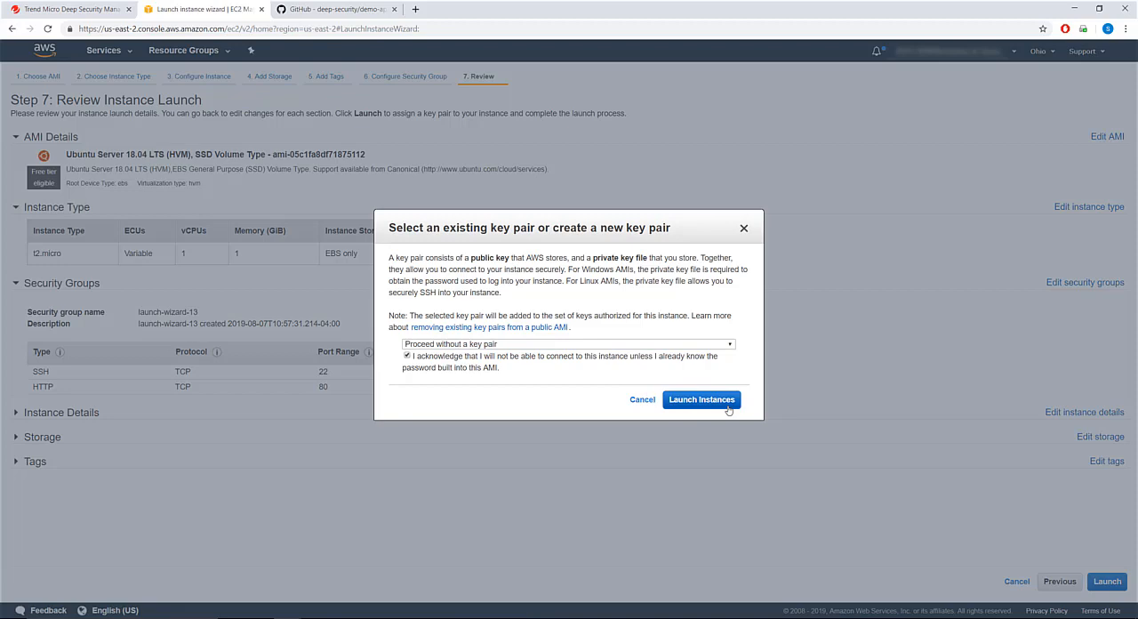
left_click(701, 398)
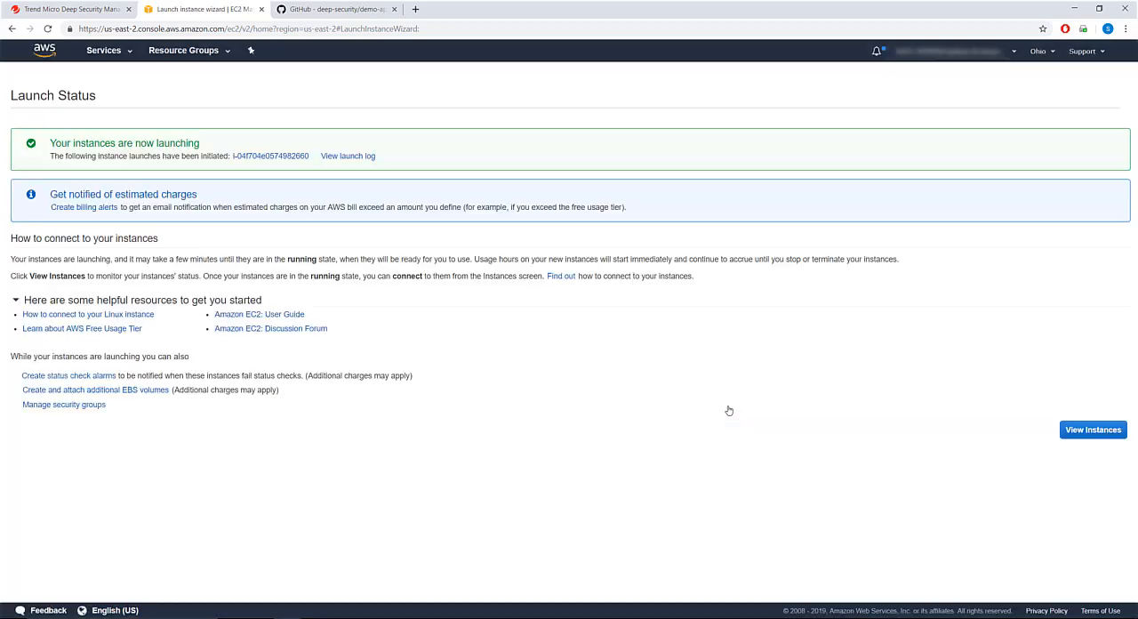
mouse_move(270, 157)
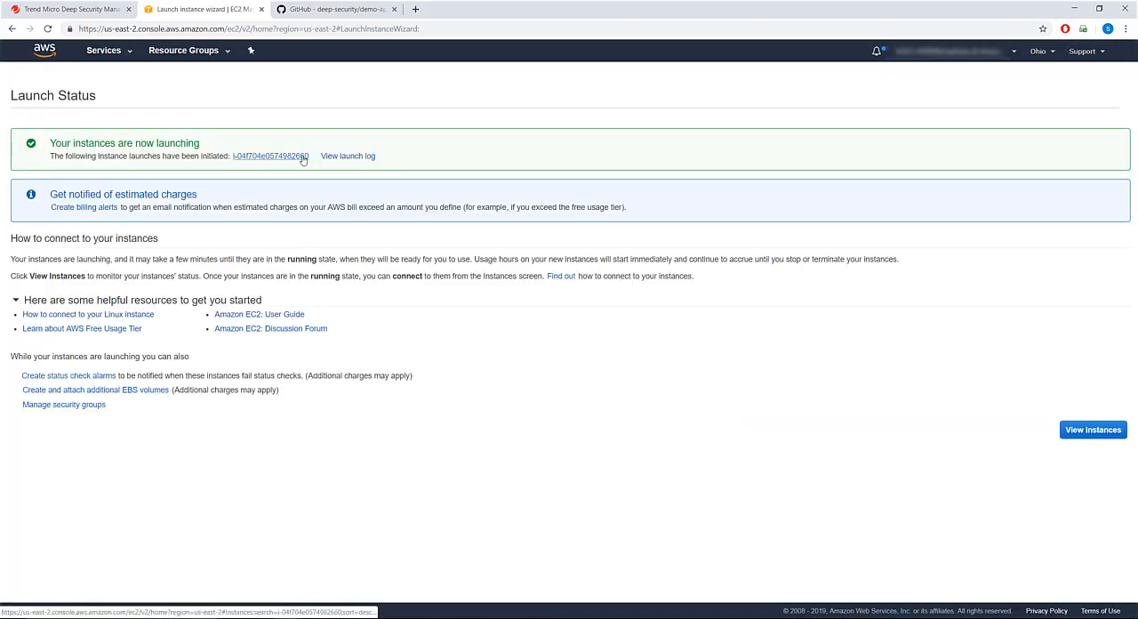
left_click(1092, 430)
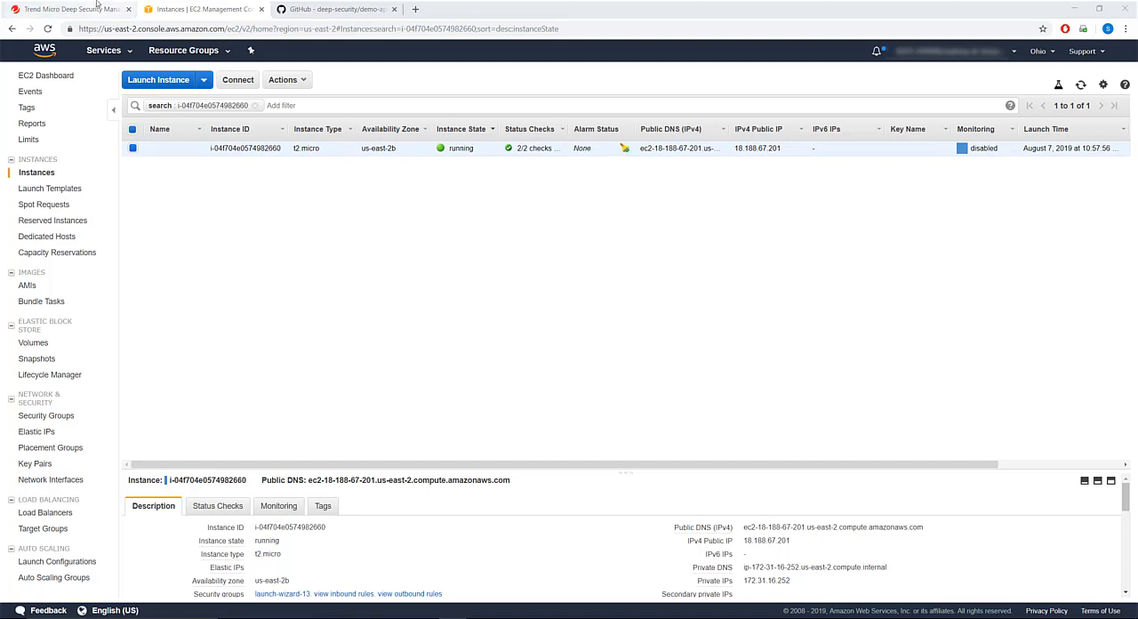
Check the Deep Security computer list, then select the instance's public DNS name to copy
left_click(71, 9)
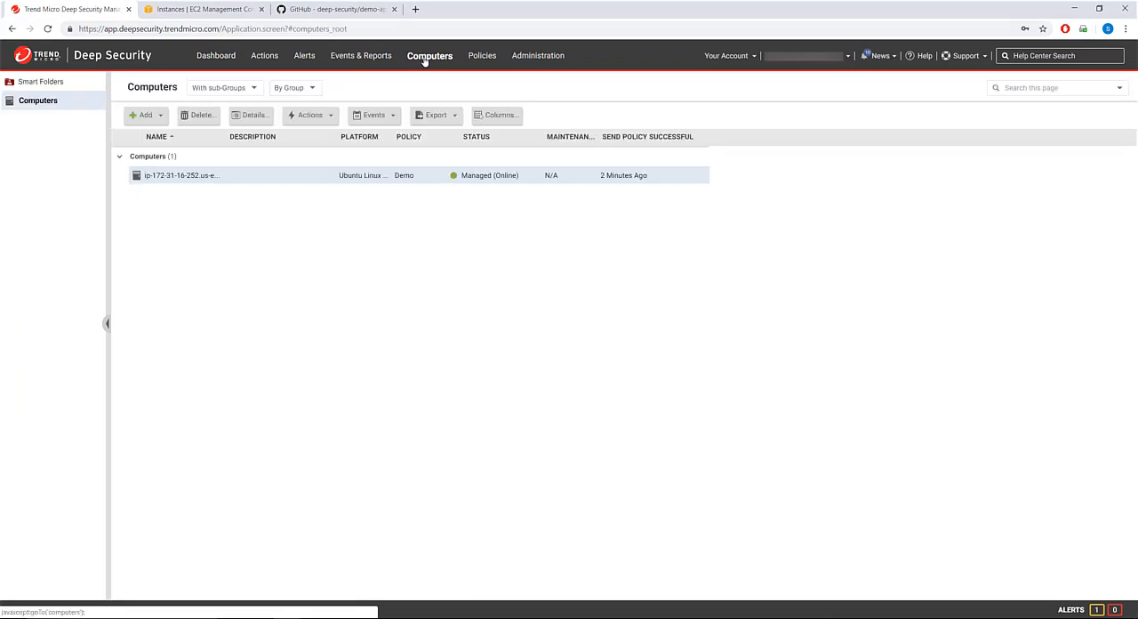
left_click(205, 8)
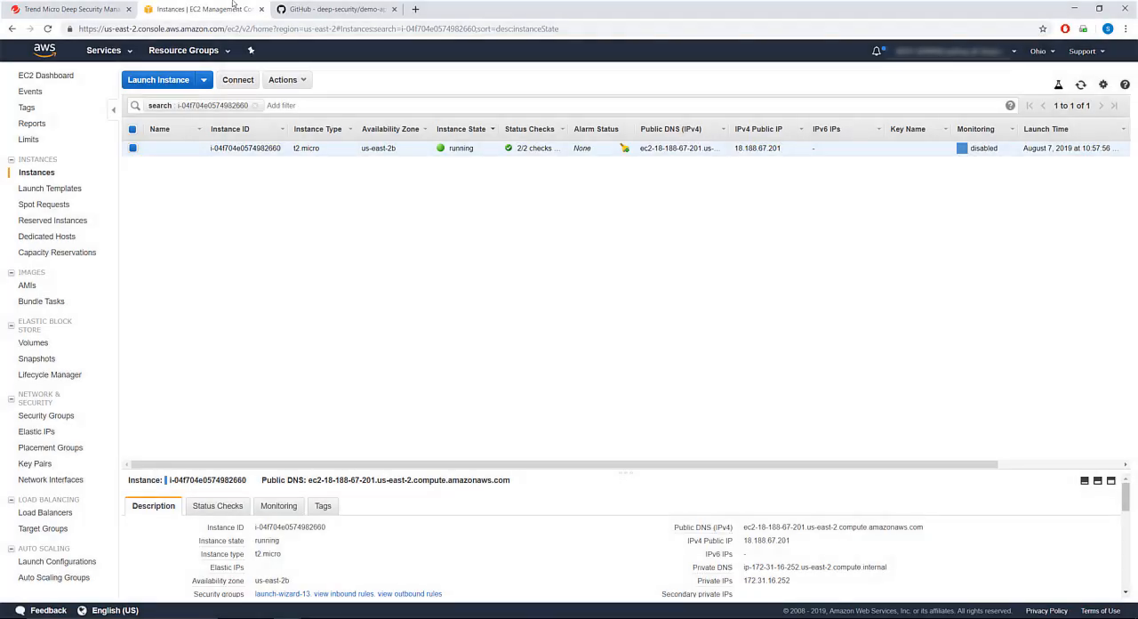
double_click(832, 527)
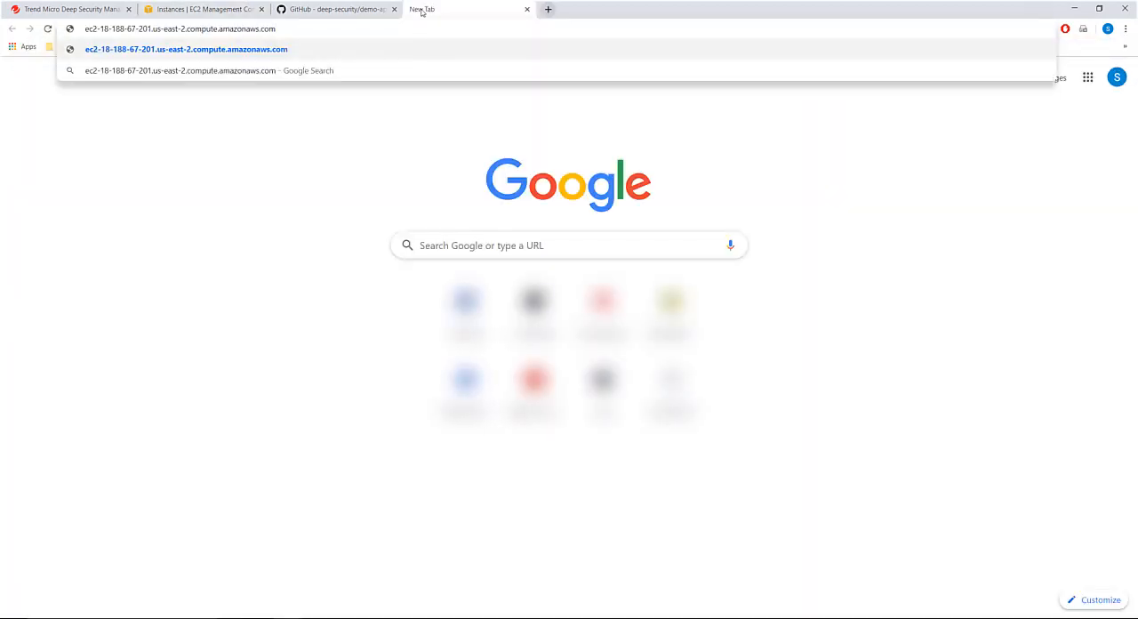
Load the /demo-app page, run the anti-malware test download and dismiss the prevention notice
type("/demo-app/")
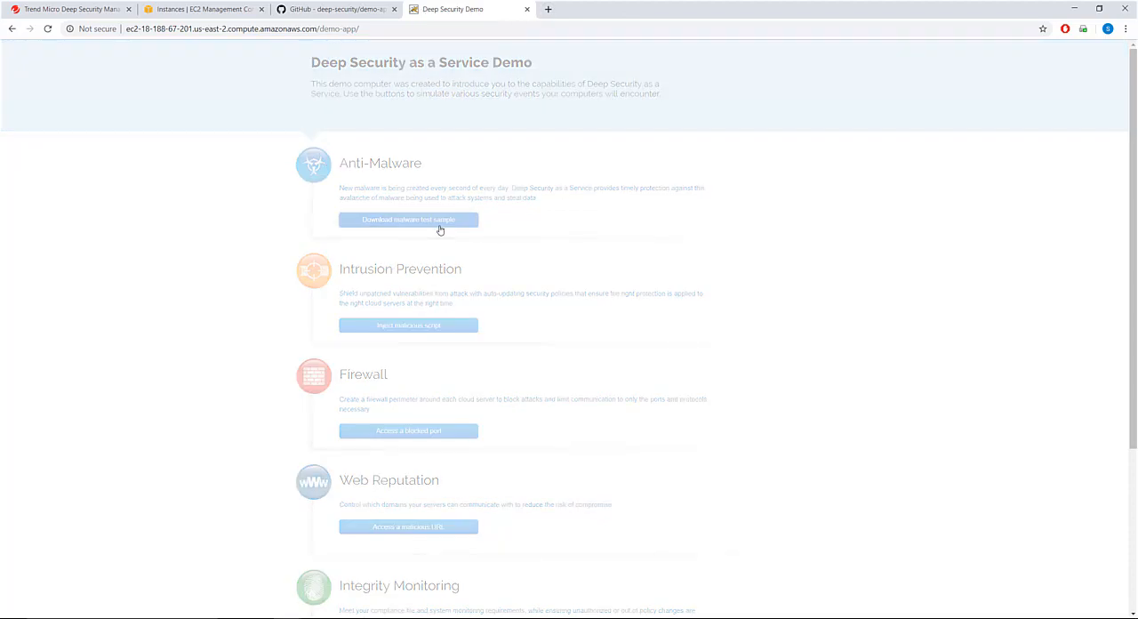
left_click(409, 220)
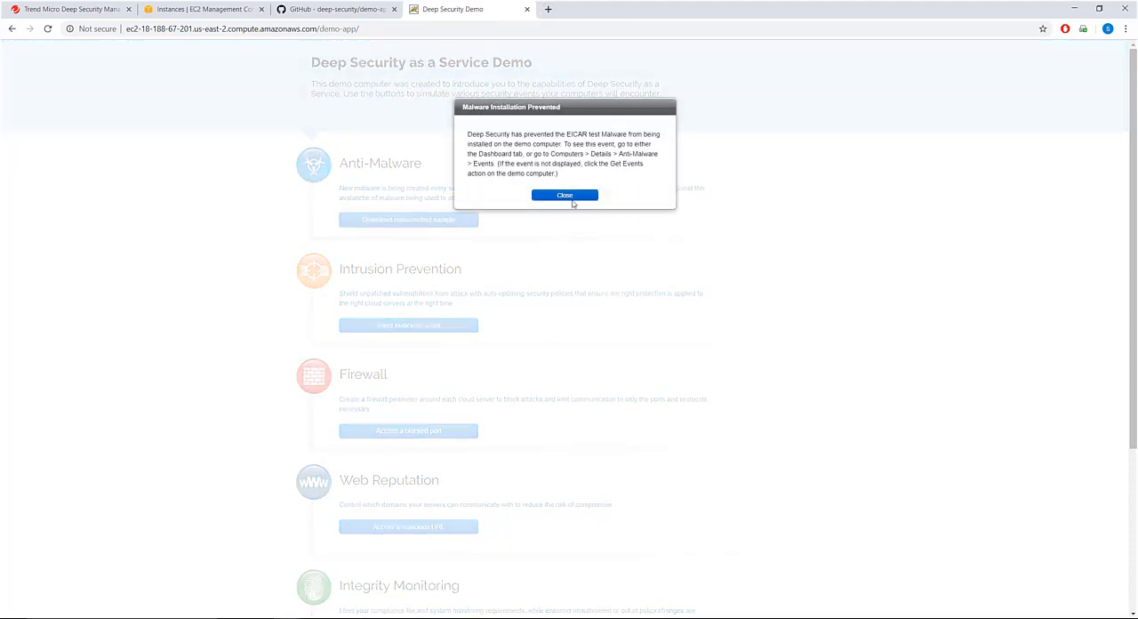
left_click(564, 195)
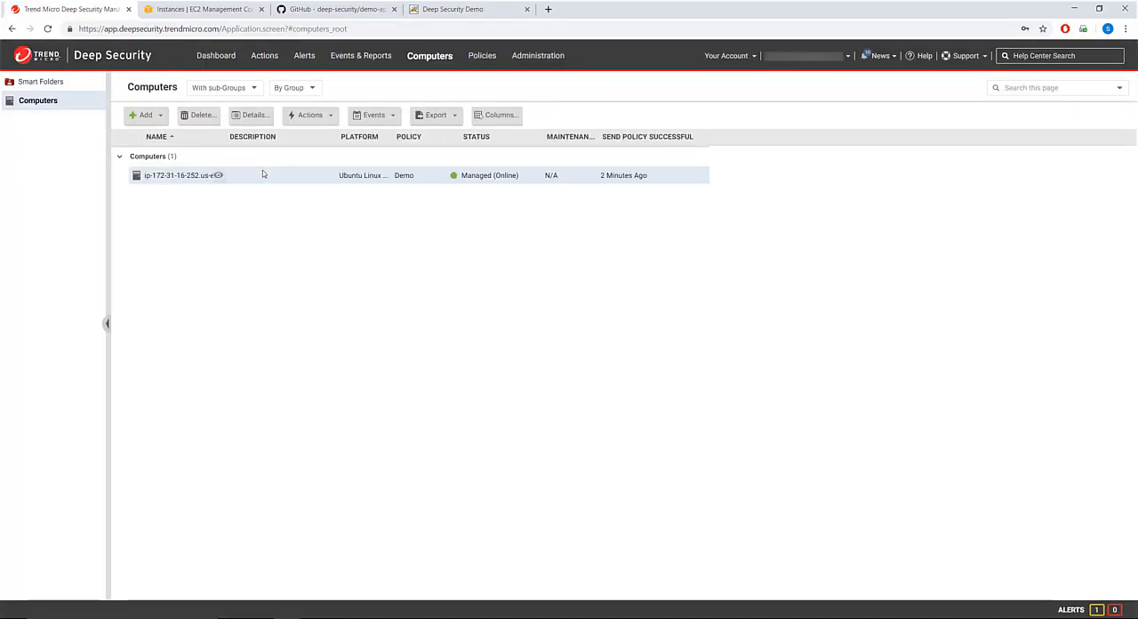
View the Ubuntu computer's anti-malware events, fetch latest events and inspect the Eicar_test_file event
double_click(178, 174)
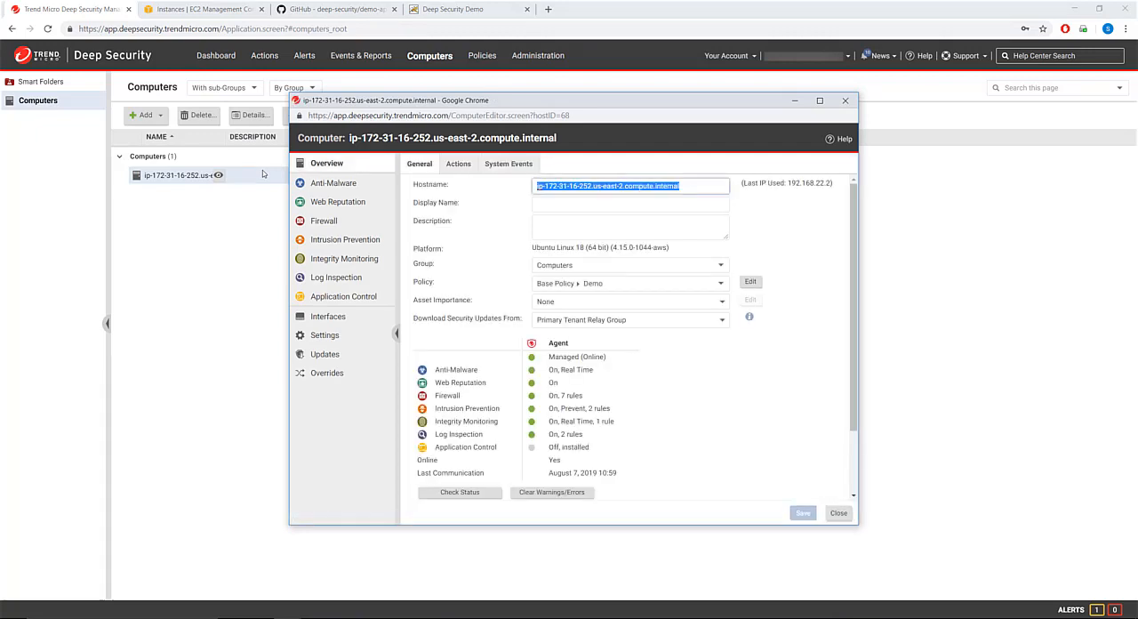
left_click(335, 181)
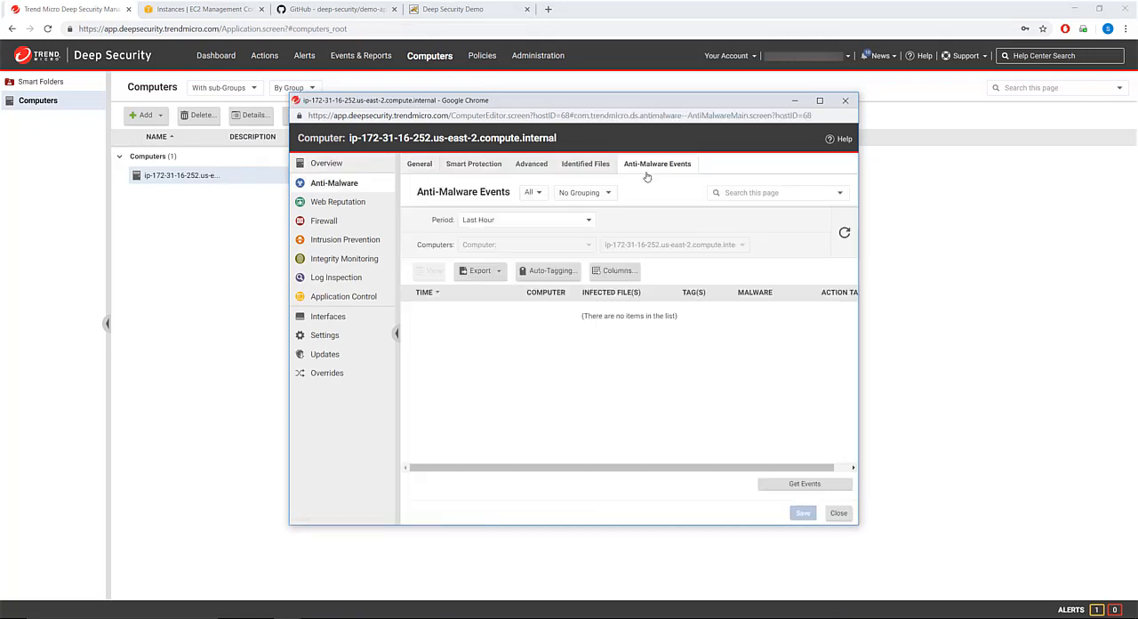
left_click(804, 484)
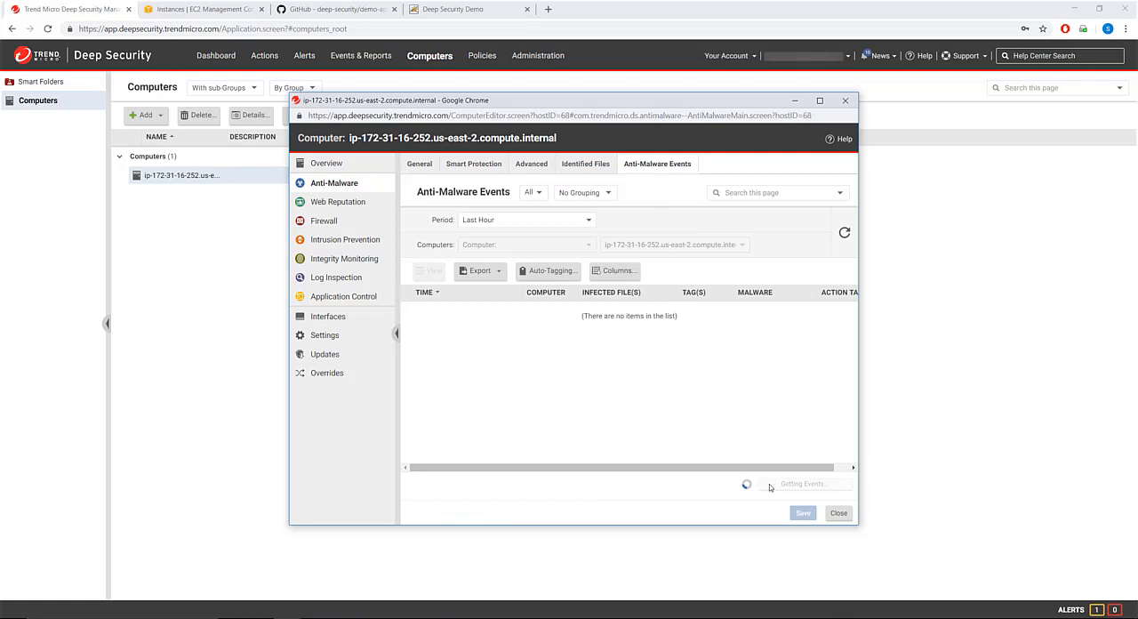
left_click(804, 484)
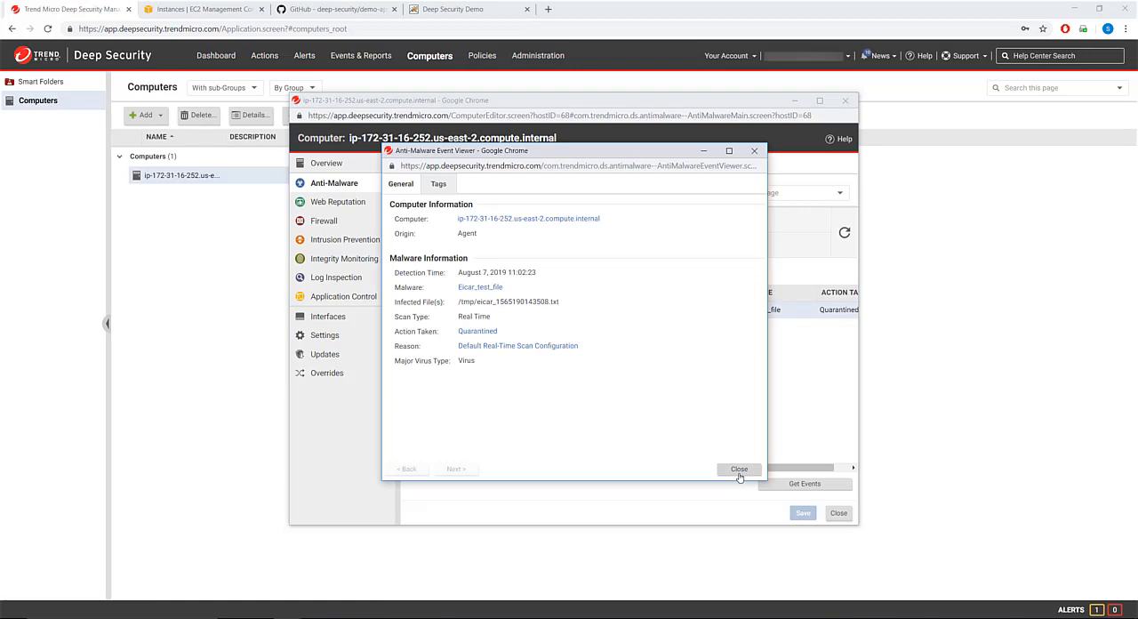
Close the event details and computer details, returning to the computer list
left_click(740, 469)
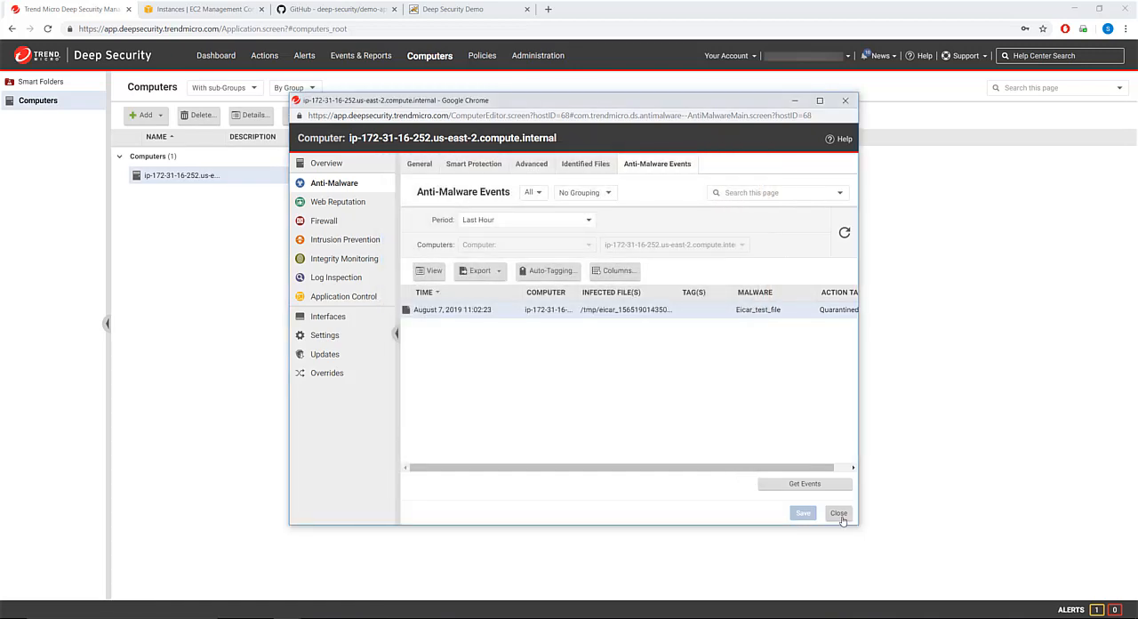
left_click(839, 512)
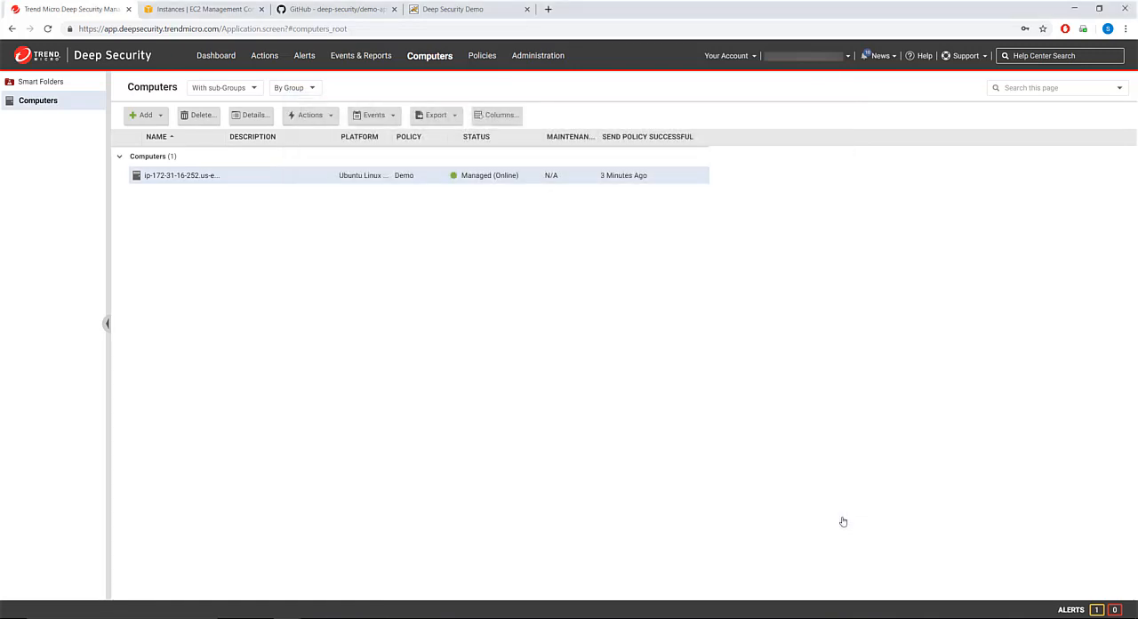